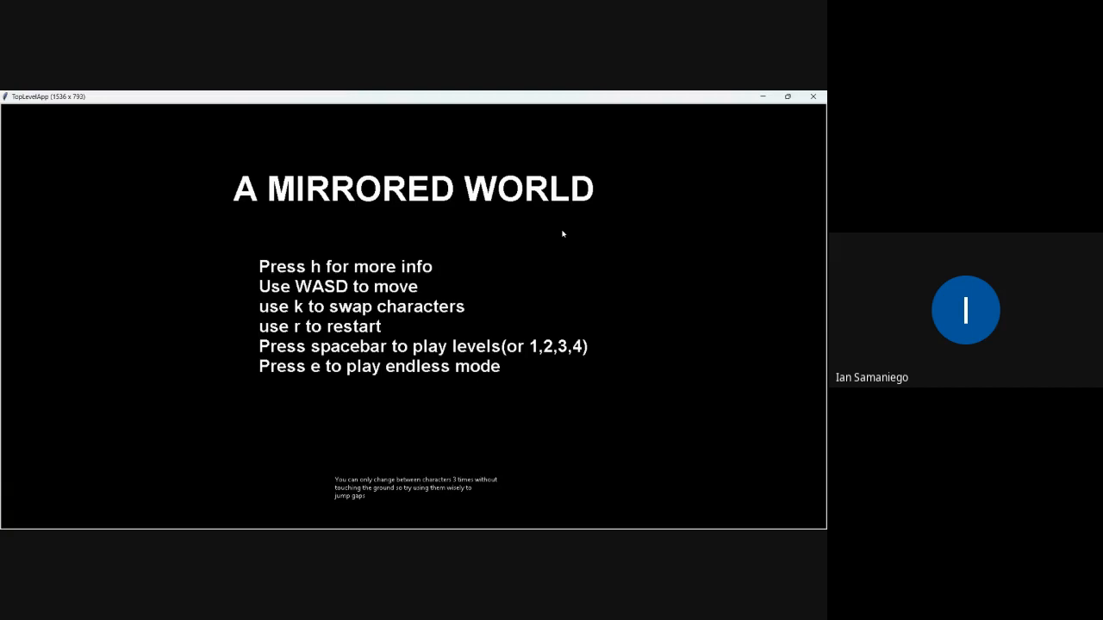
{"action": "mouse_move", "coordinate": [586, 330]}
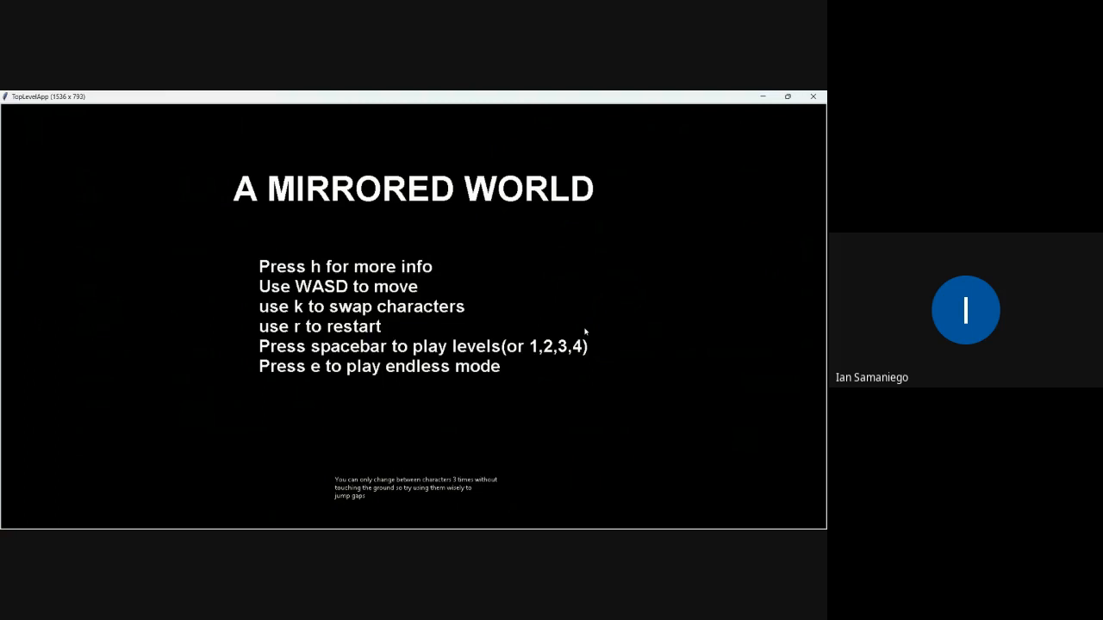
- Launch endless mode from the title screen into the cave level with both characters
{"action": "key", "text": "space"}
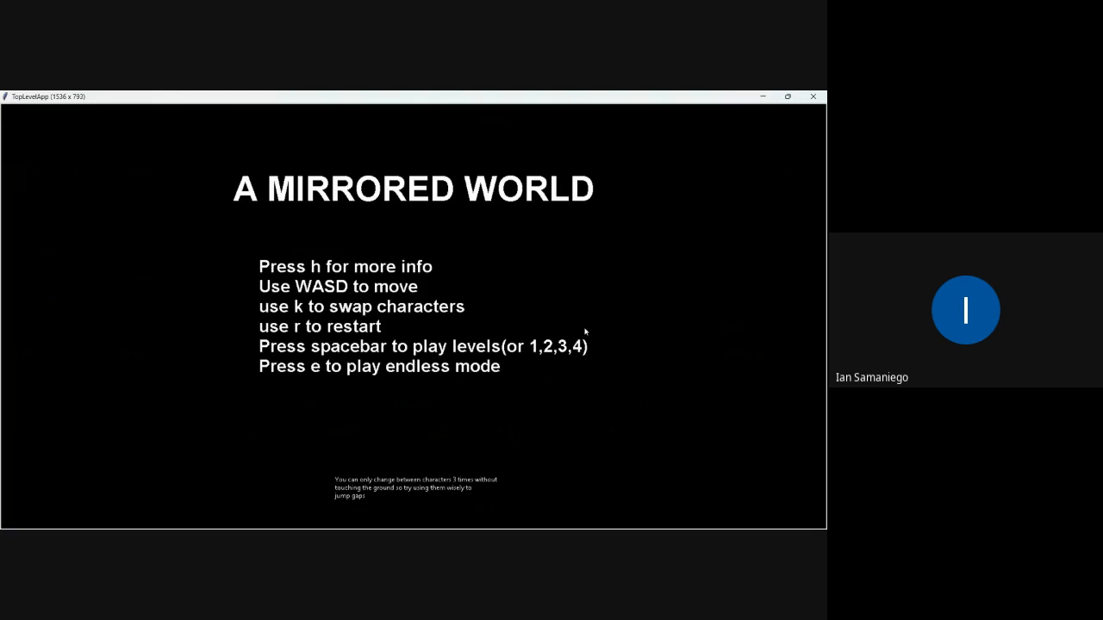
{"action": "key", "text": "space"}
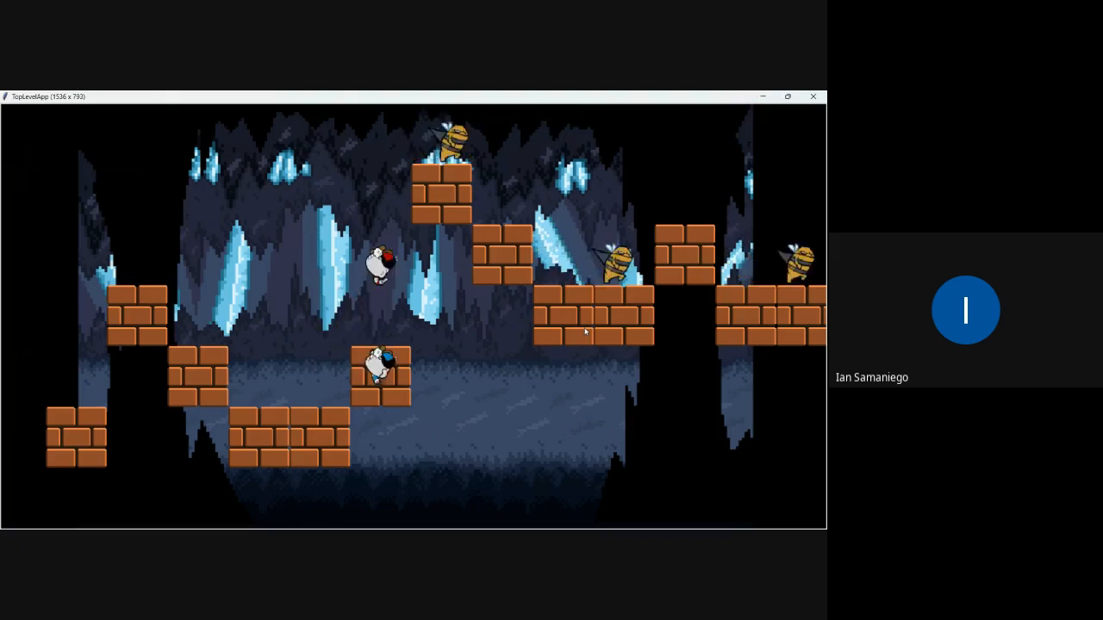